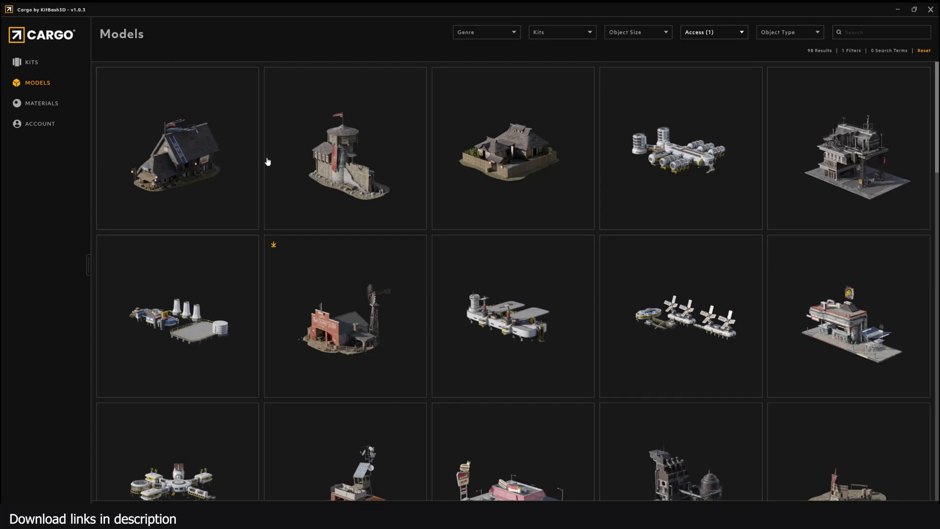
Step: Browse the Models grid and clear the Free access filter so all models reload
scroll(down, 3)
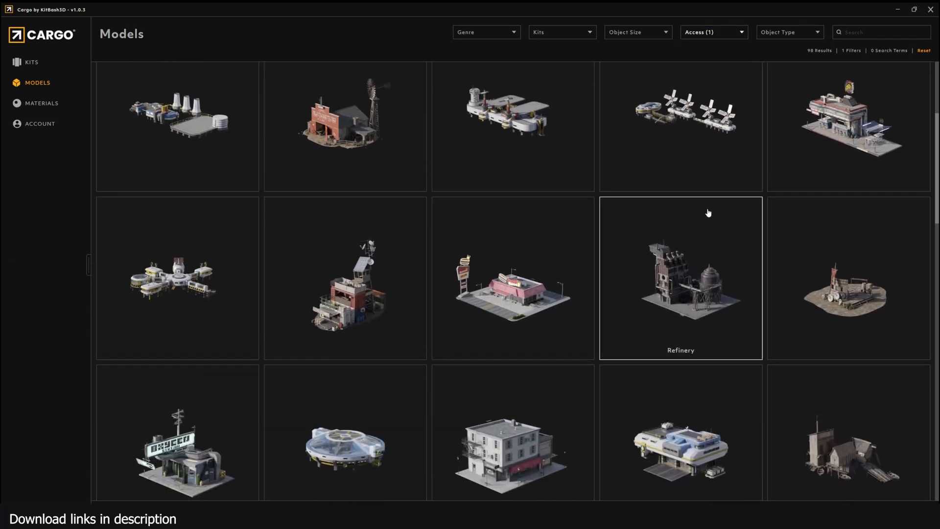
scroll(down, 3)
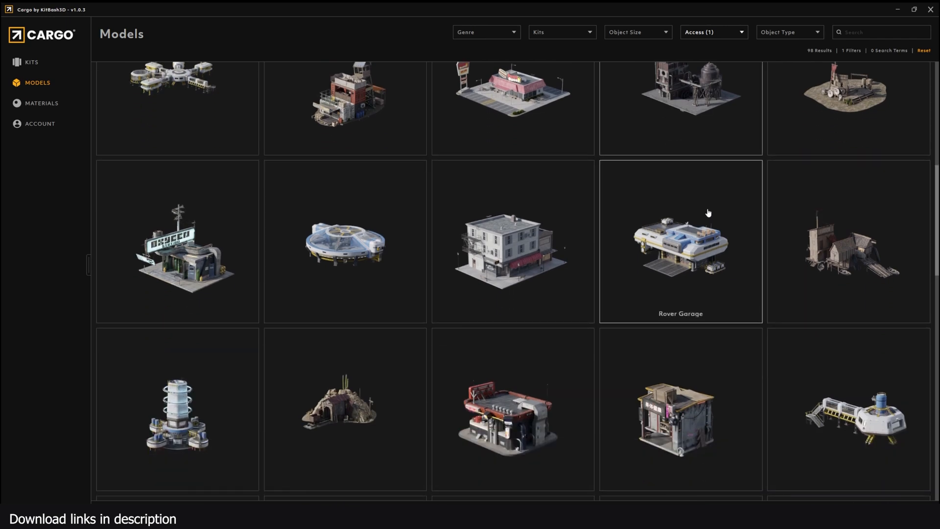
mouse_move(85, 68)
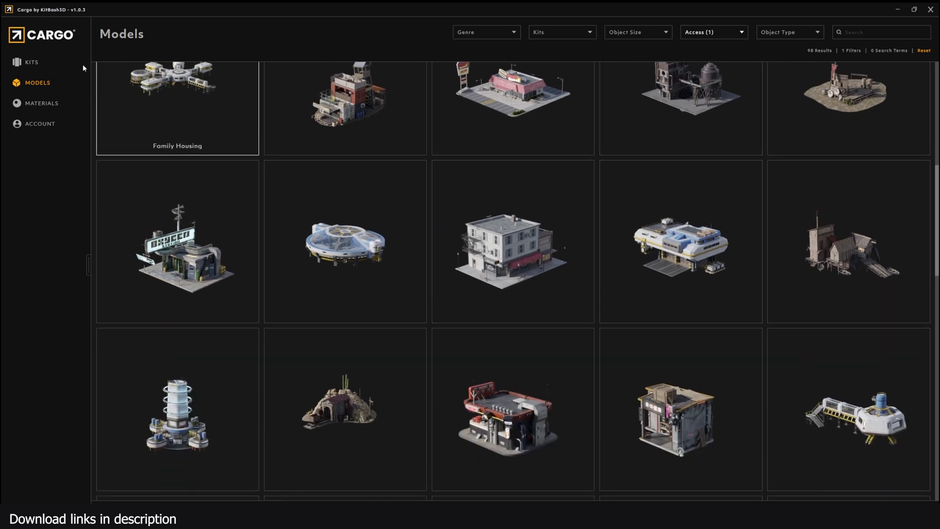
click(31, 61)
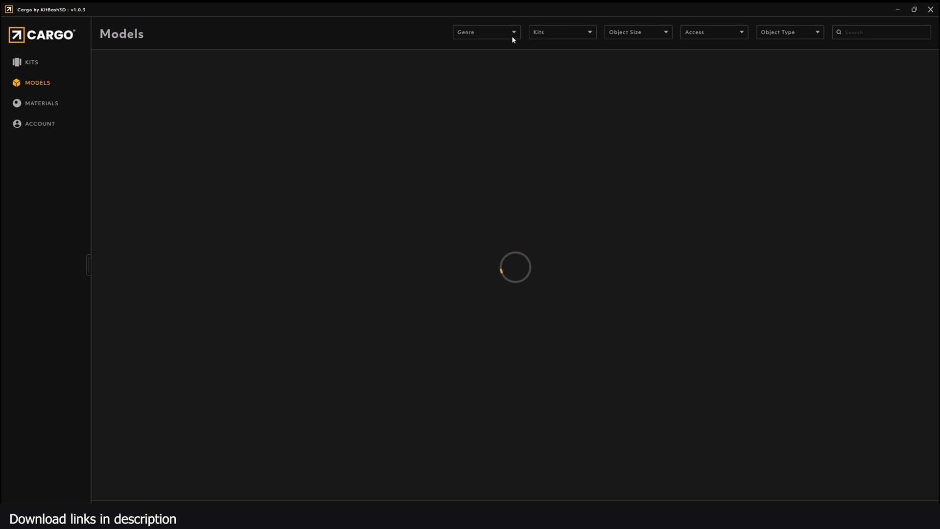
Step: Filter the model catalogue to Free access and scroll to the Grains Tent model
click(712, 31)
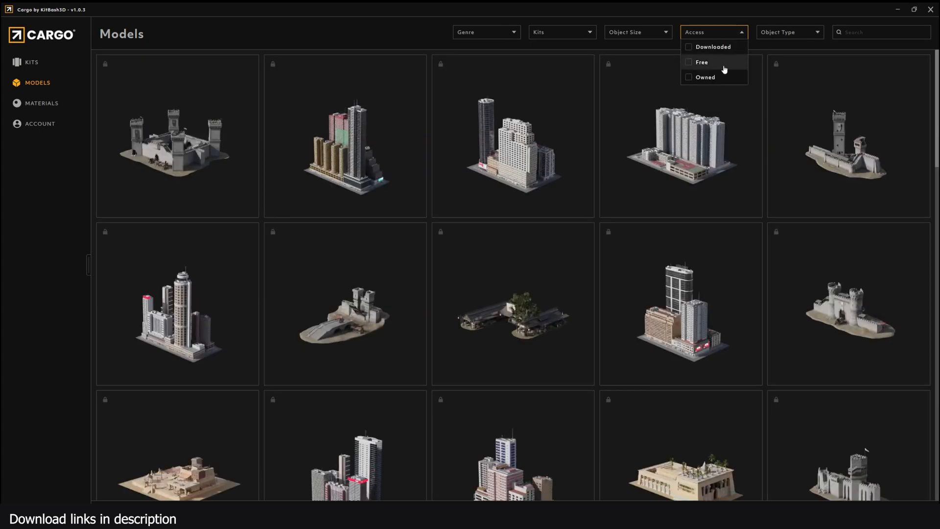
click(689, 61)
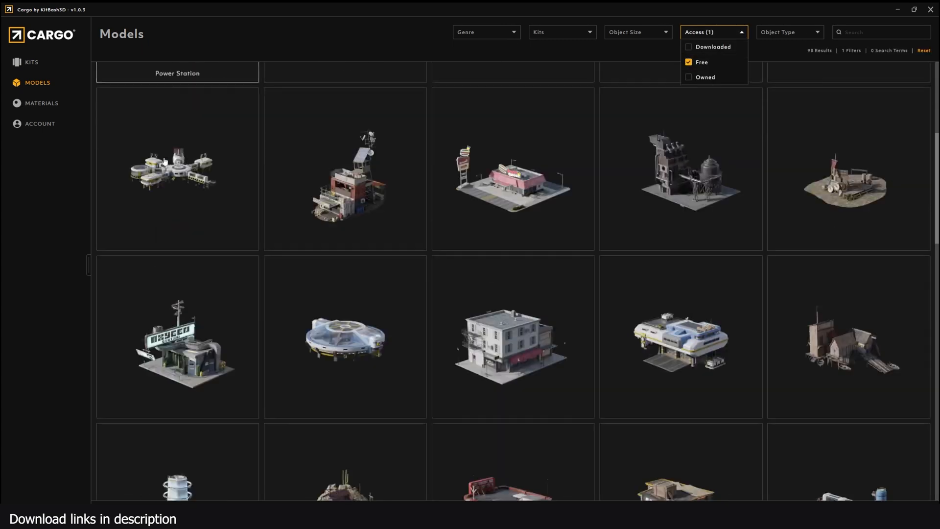
scroll(down, 3)
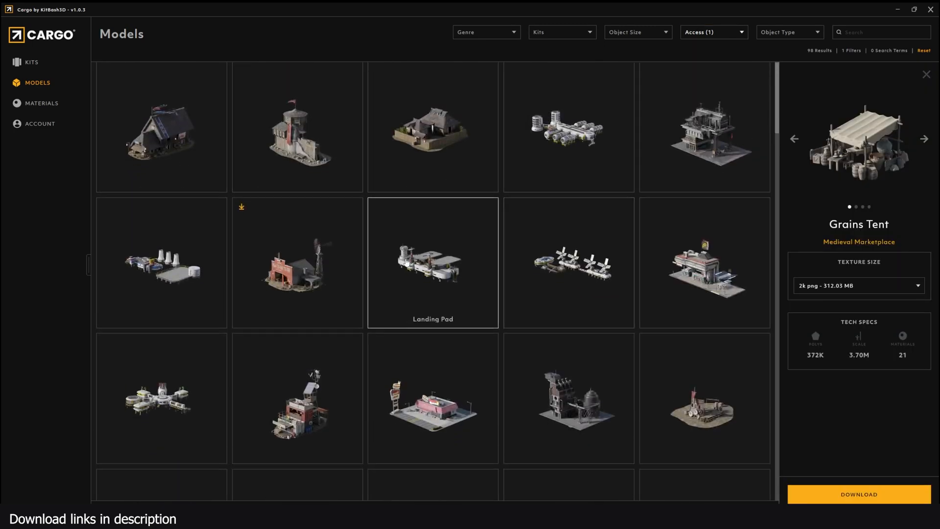
click(704, 266)
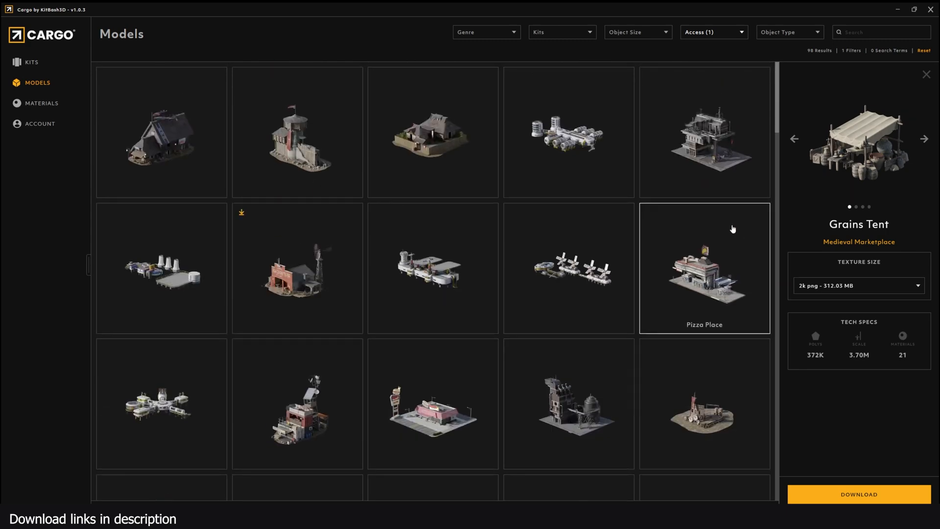
scroll(down, 3)
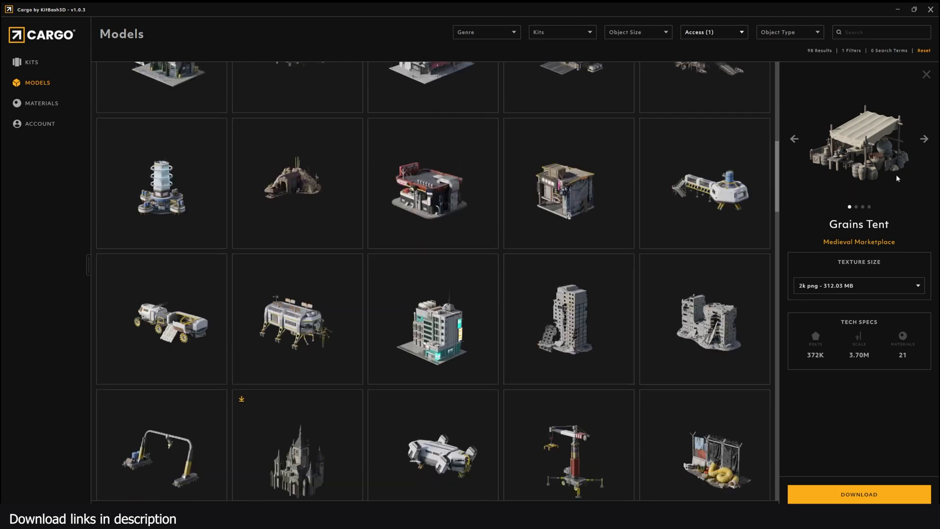
mouse_move(890, 148)
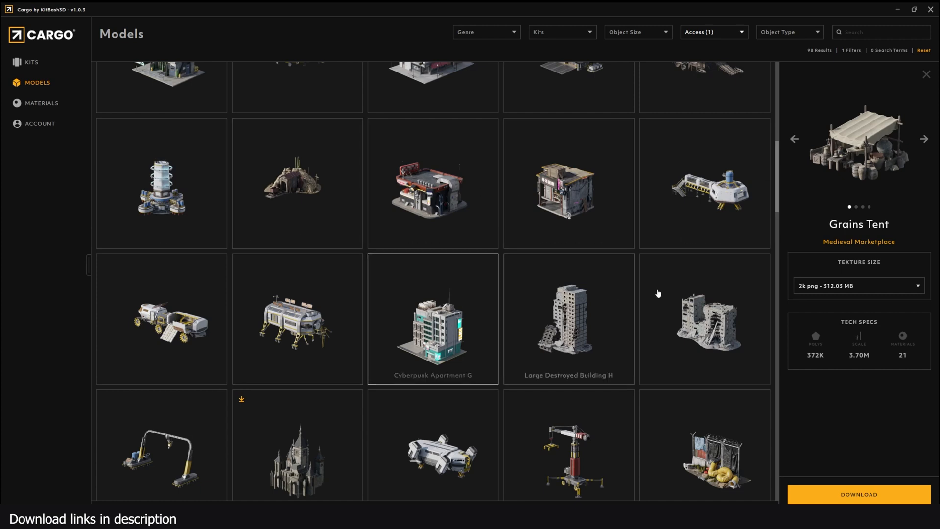
mouse_move(358, 290)
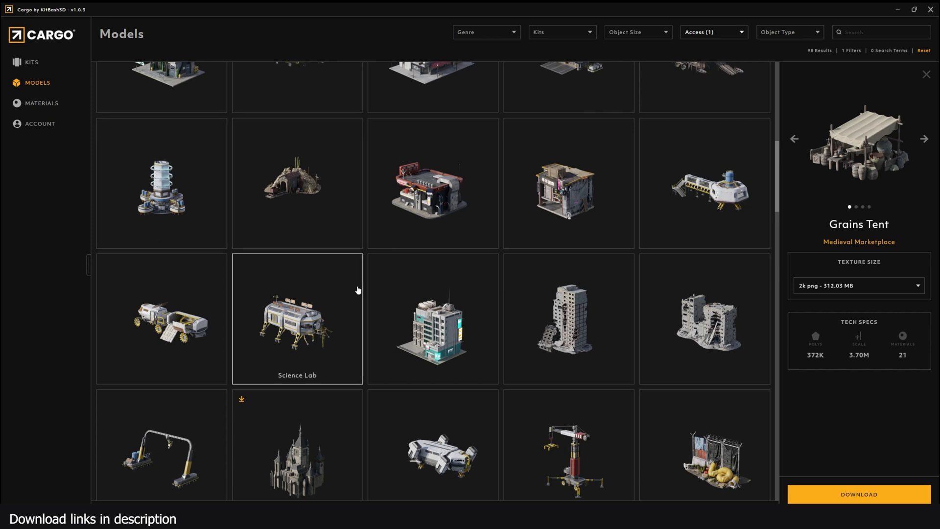
mouse_move(310, 277)
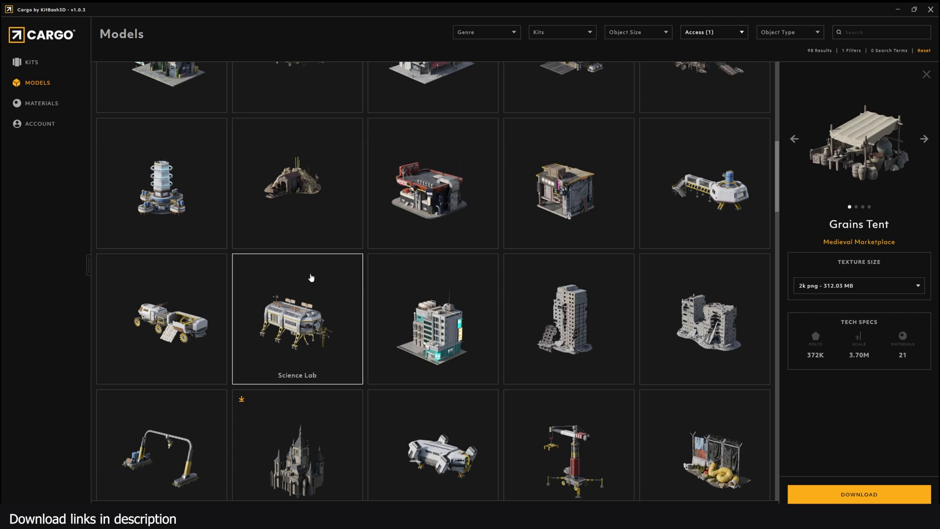
mouse_move(884, 150)
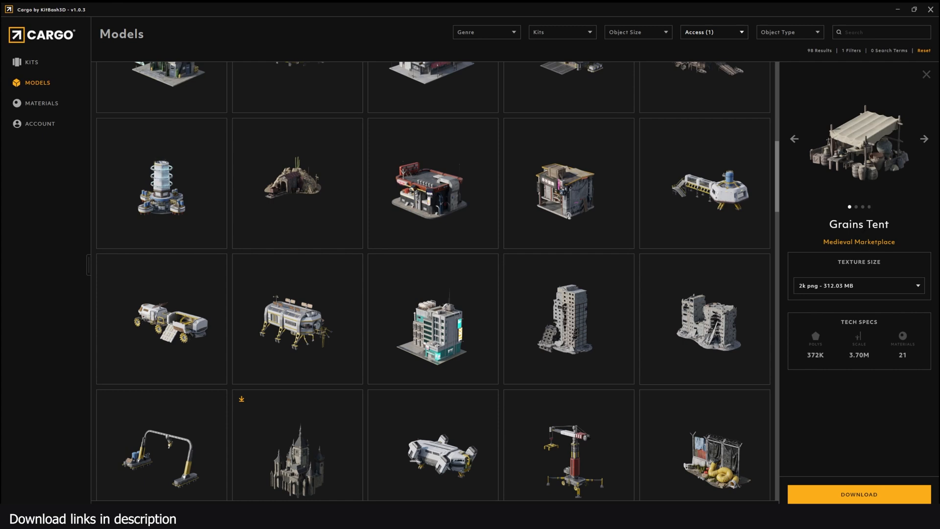
mouse_move(843, 166)
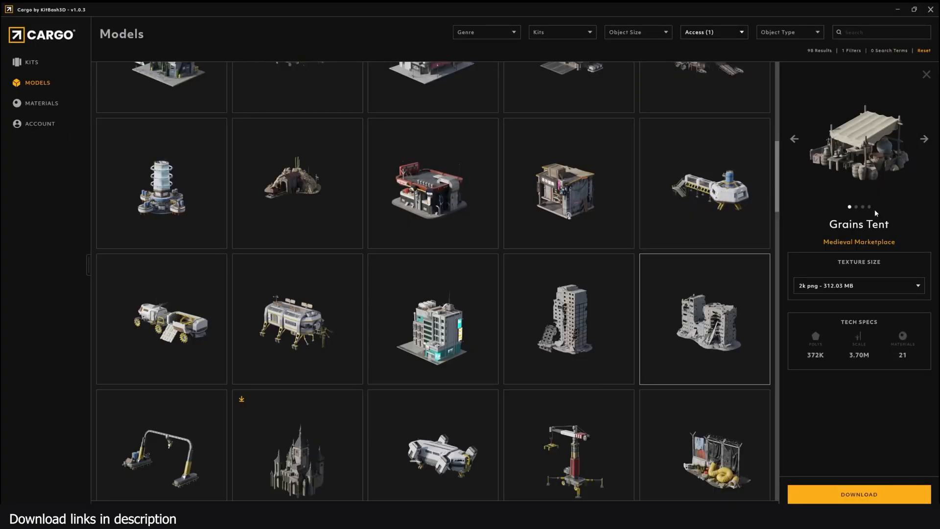
mouse_move(859, 493)
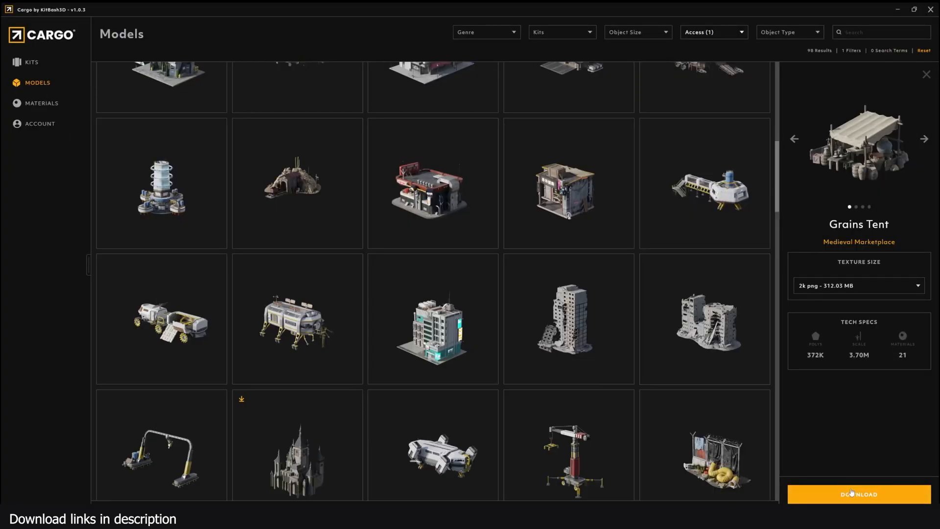
mouse_move(851, 291)
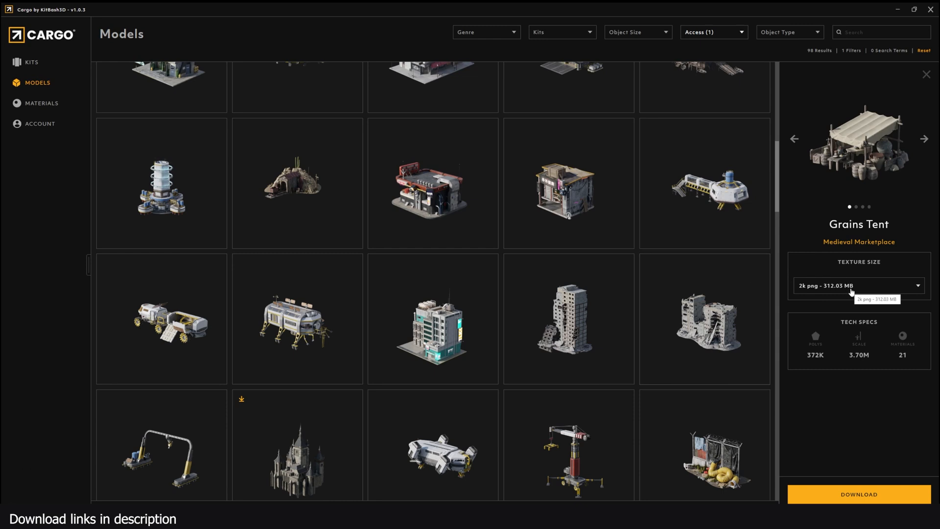
mouse_move(791, 302)
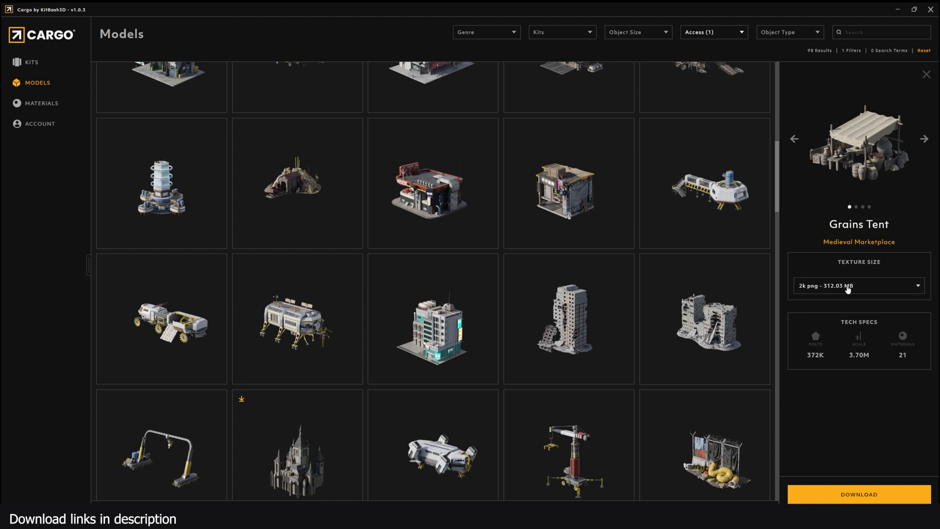
mouse_move(846, 294)
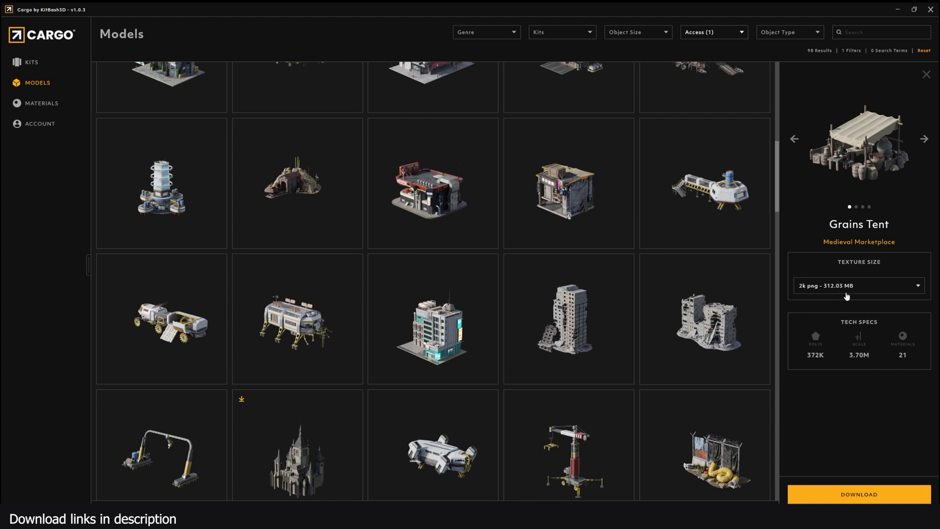
Step: Choose the 1k jpg - 42.18 MB texture size for the Grains Tent
click(859, 285)
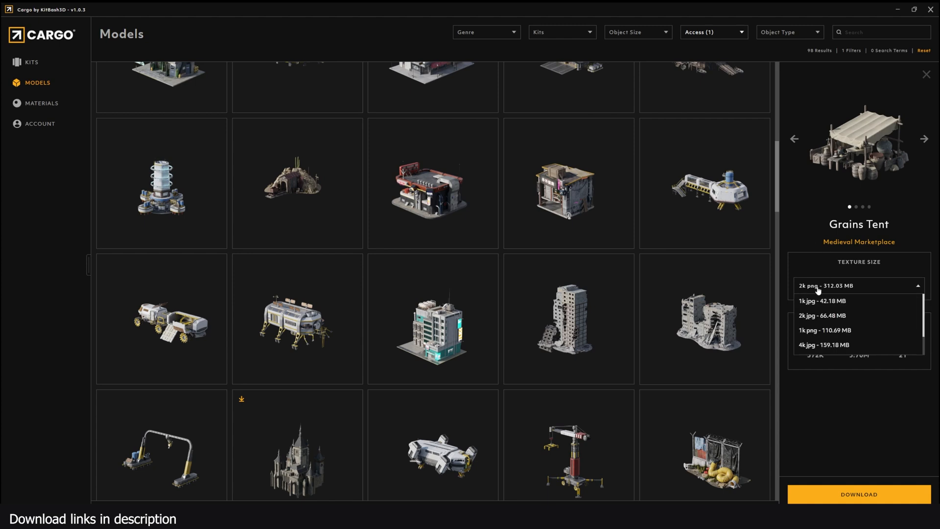
mouse_move(831, 315)
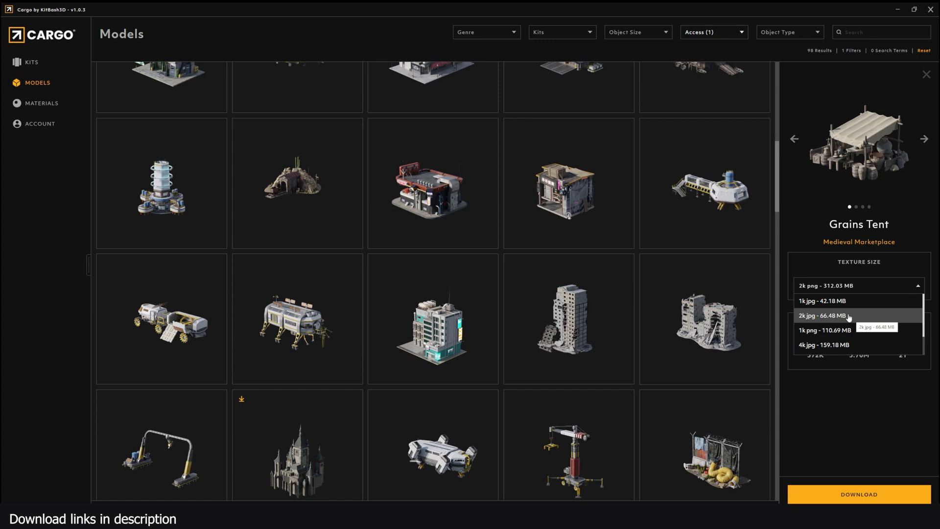
mouse_move(850, 318)
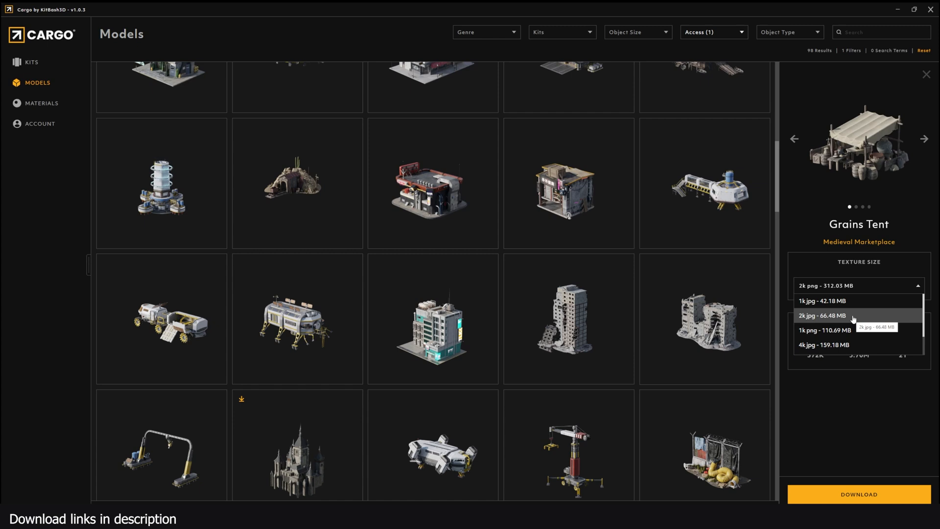
mouse_move(854, 319)
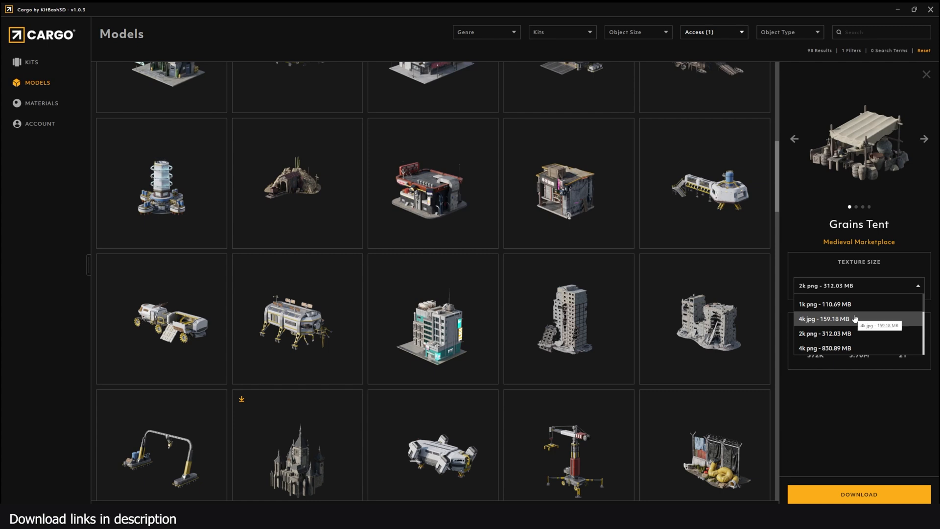
mouse_move(833, 348)
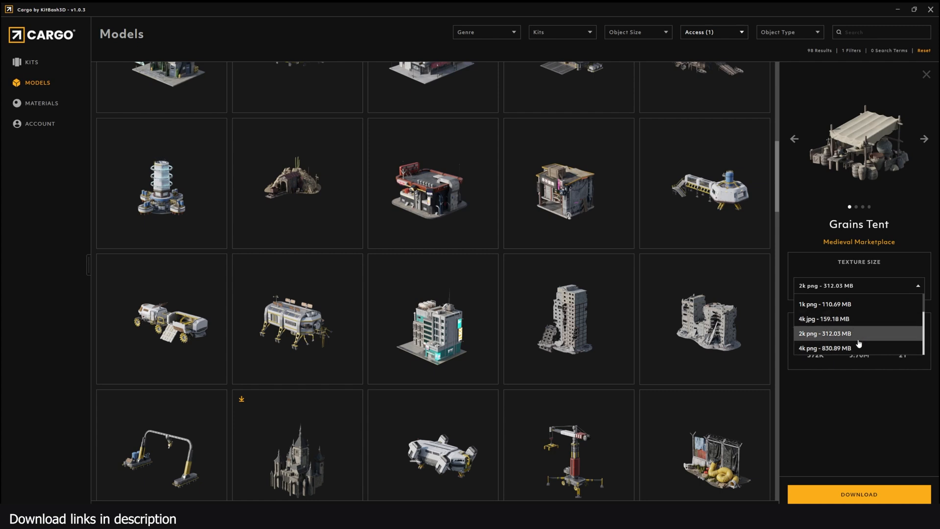
mouse_move(858, 343)
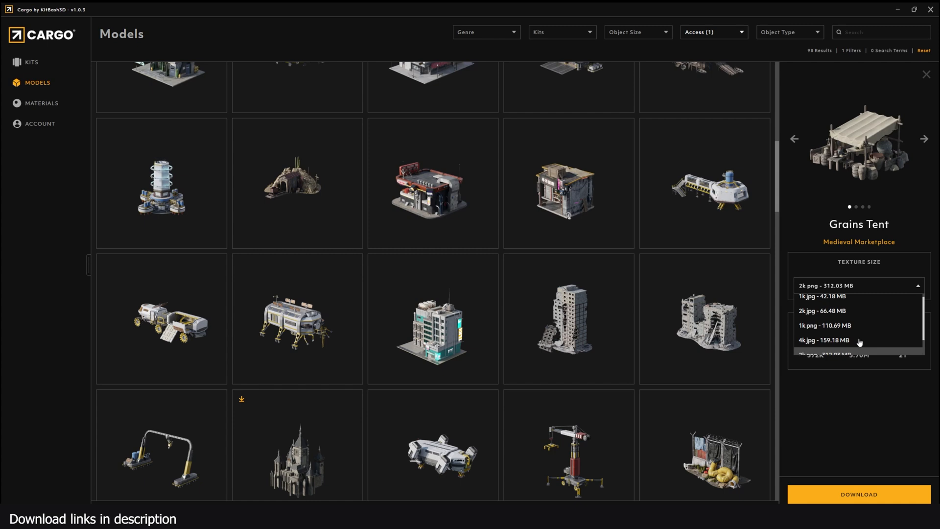
mouse_move(830, 300)
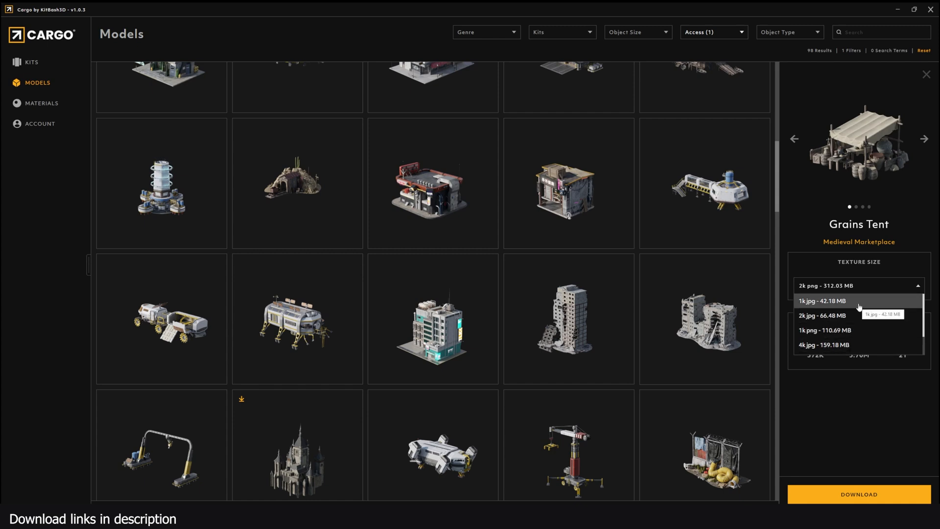
click(820, 301)
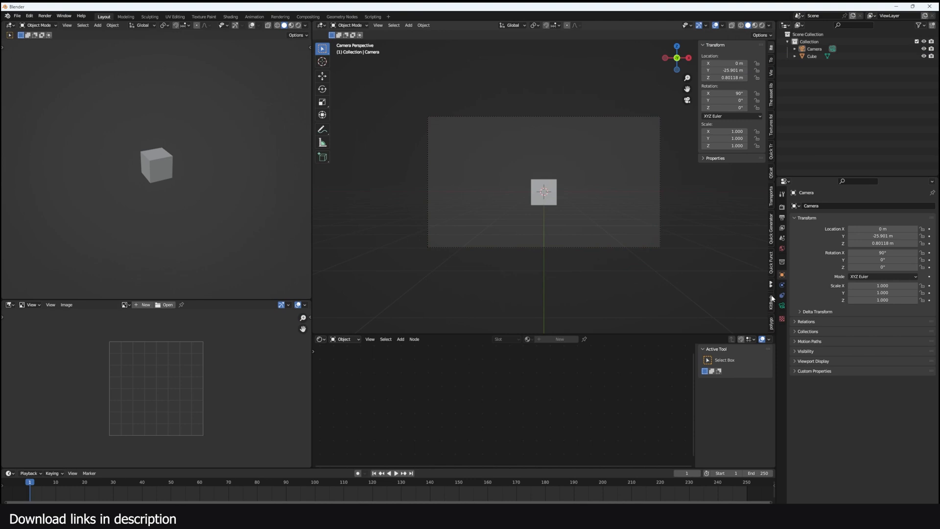
click(772, 300)
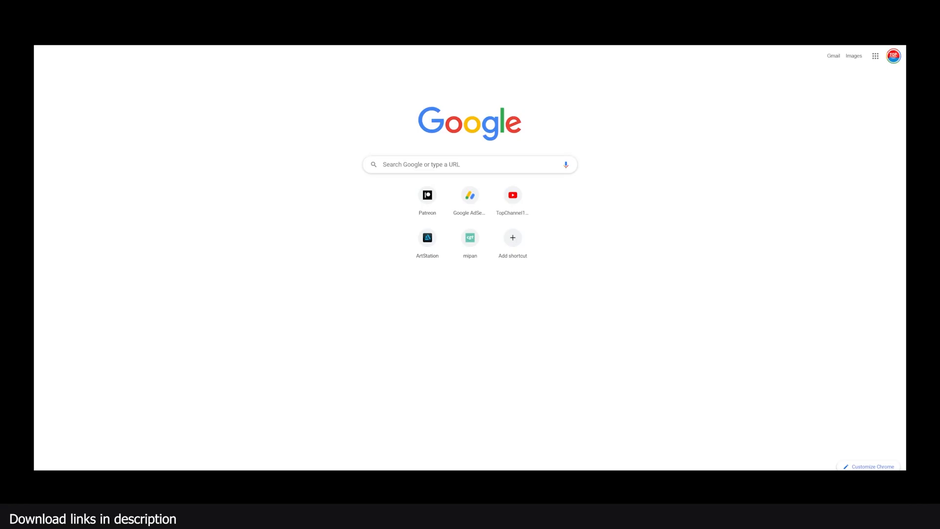
Step: Search 'kitbash' in the address bar and go to kitbash3d.com
text(kitbash)
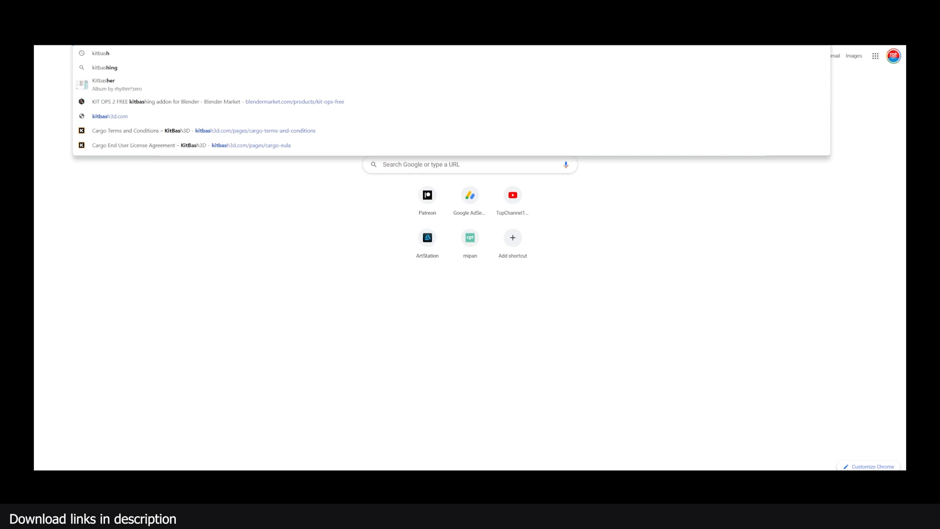
click(109, 115)
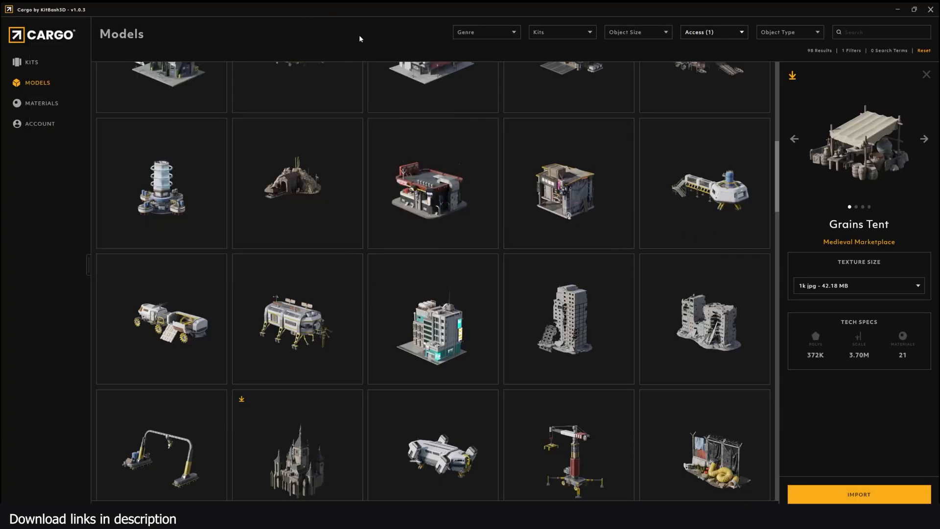
Step: Confirm Blender as the 3D software in Account settings, then switch to the Materials library
click(40, 124)
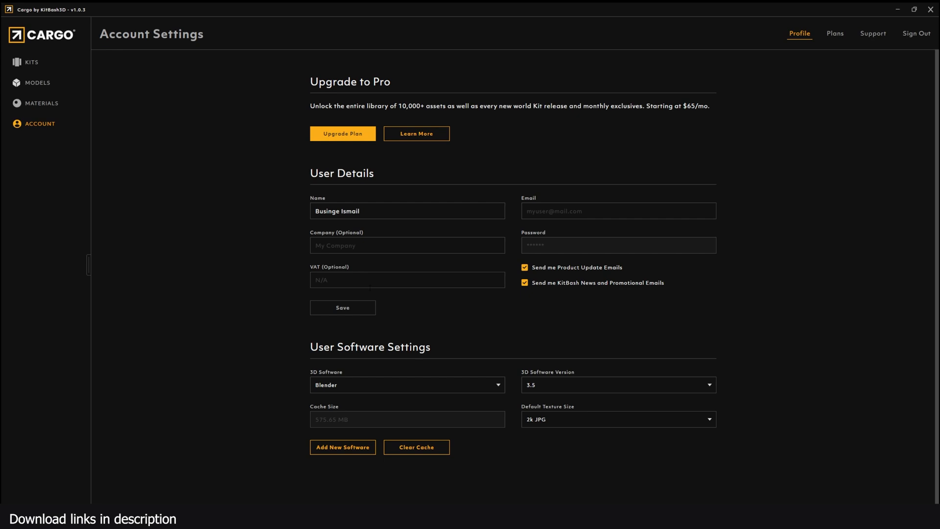
mouse_move(122, 117)
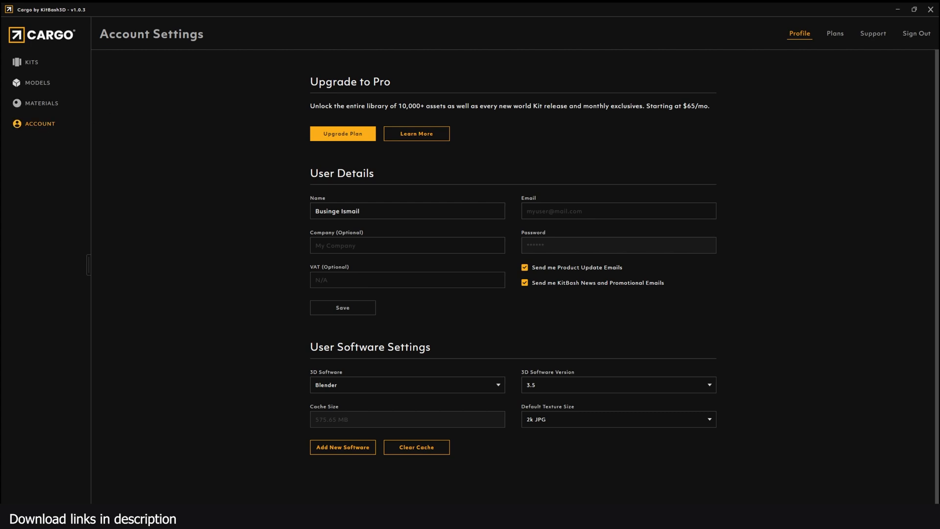
click(406, 384)
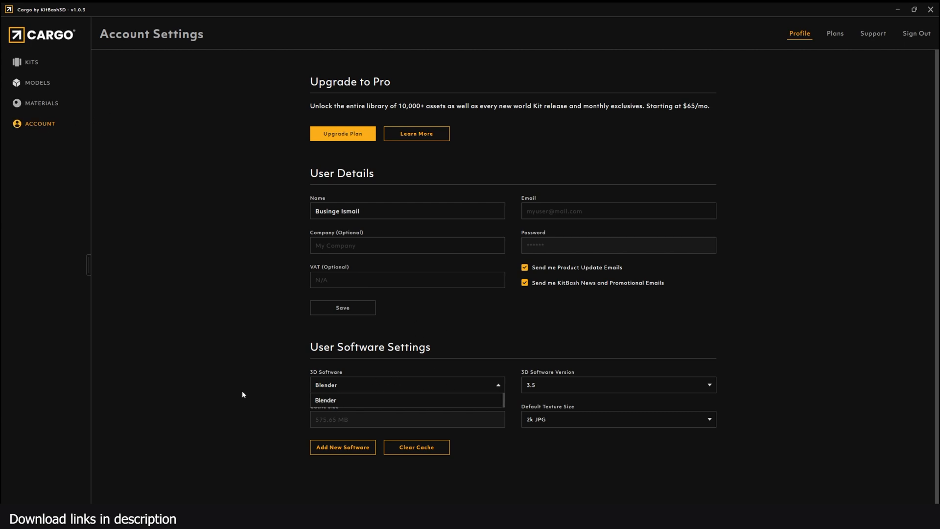
click(618, 384)
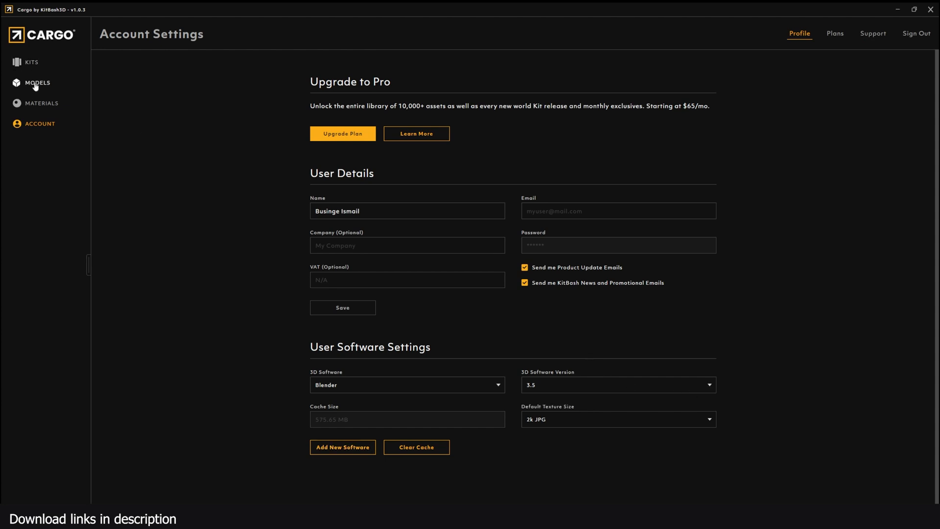
click(41, 103)
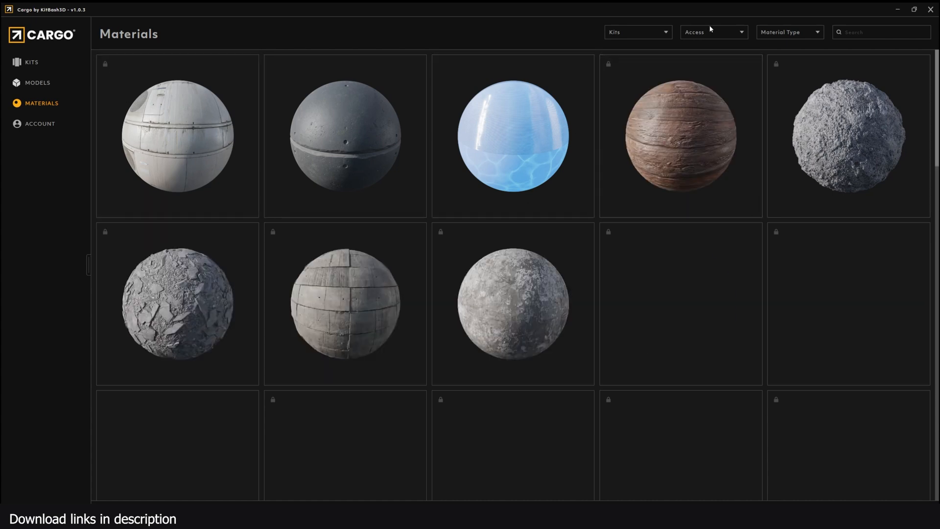
Step: Filter the materials to Free access, showing three including Emissive Blue
click(711, 32)
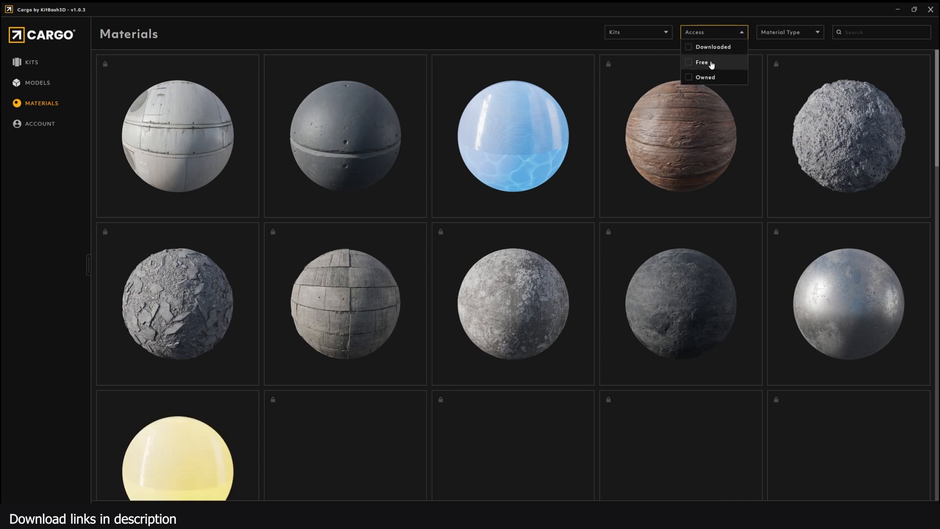
click(688, 62)
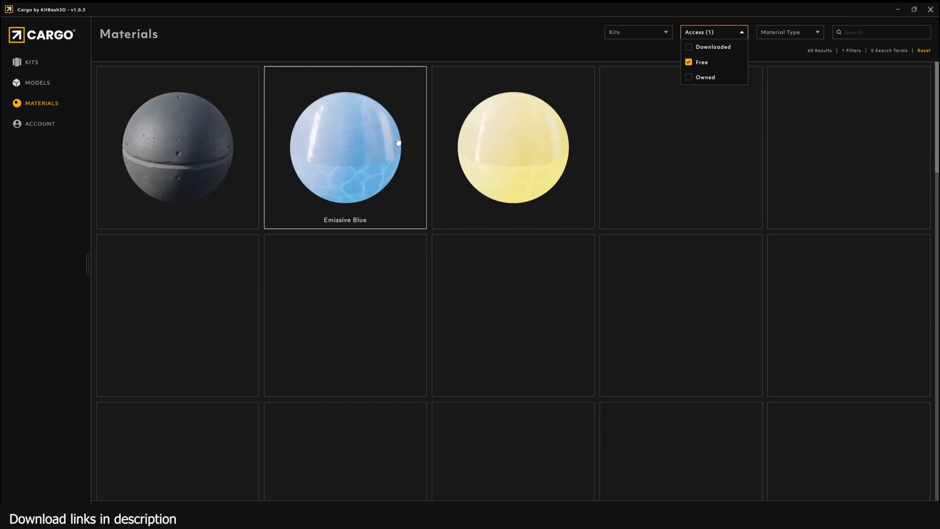
scroll(down, 3)
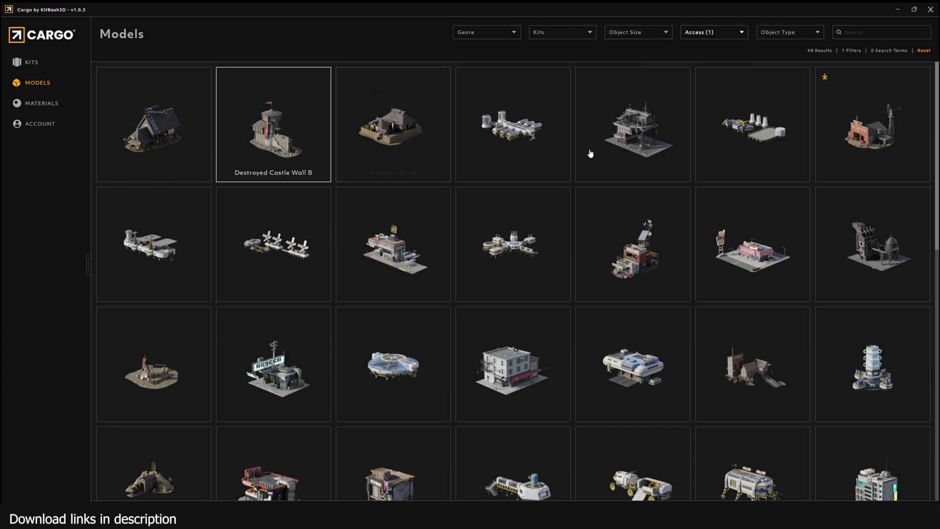
Step: Locate the Dark Tower model in the free grid and download it
scroll(down, 3)
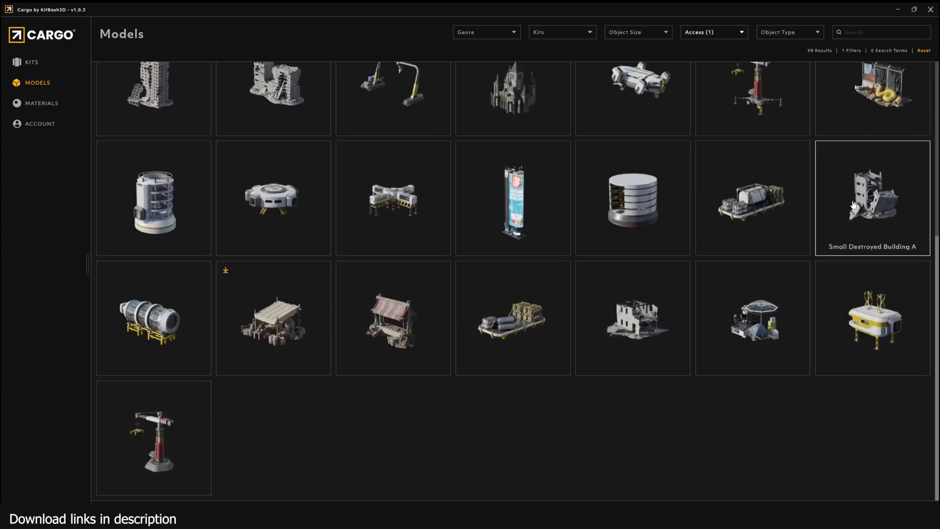
scroll(up, 3)
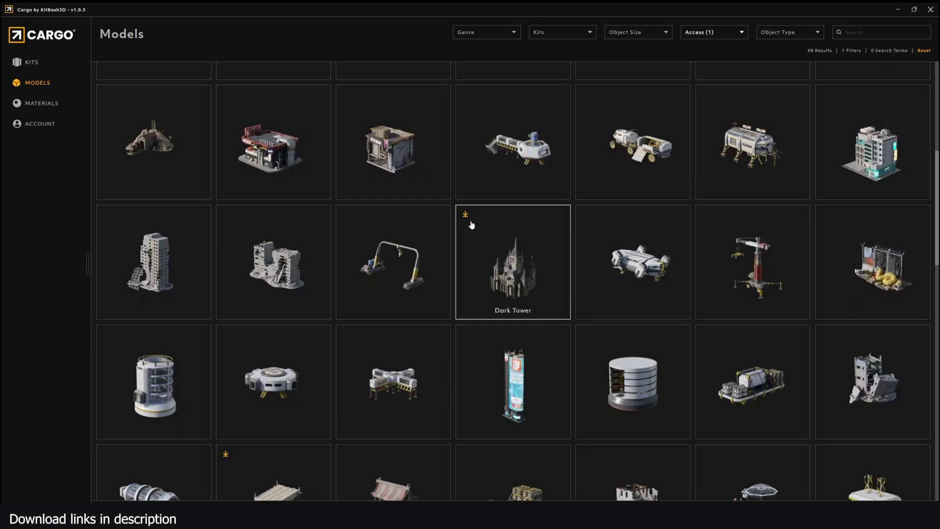
click(512, 263)
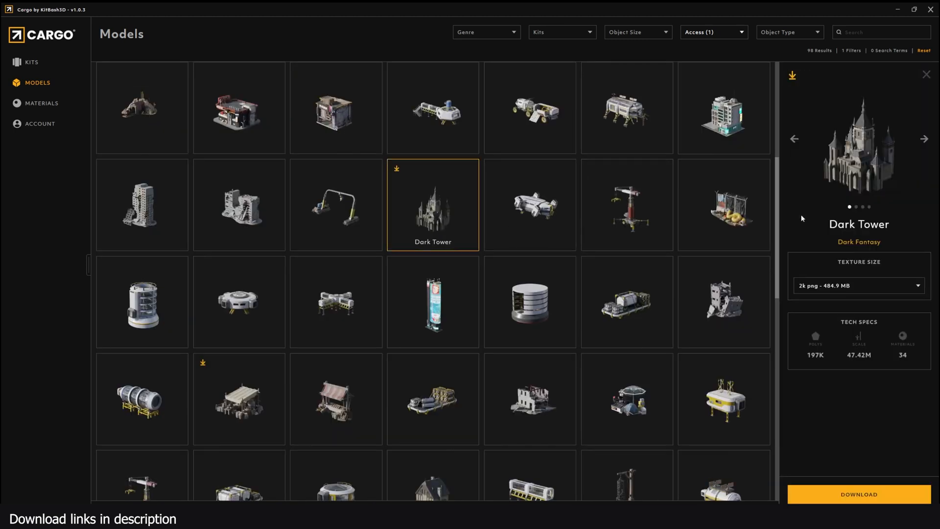
mouse_move(739, 29)
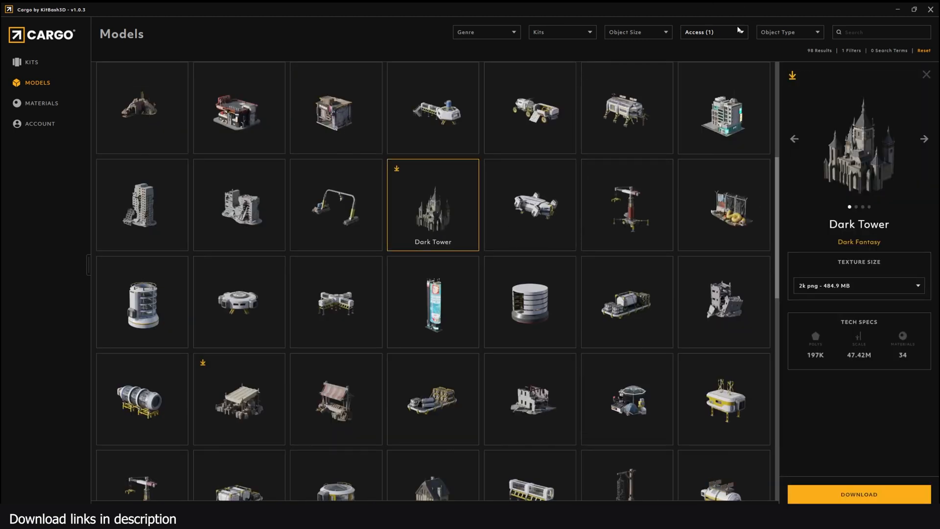
click(714, 31)
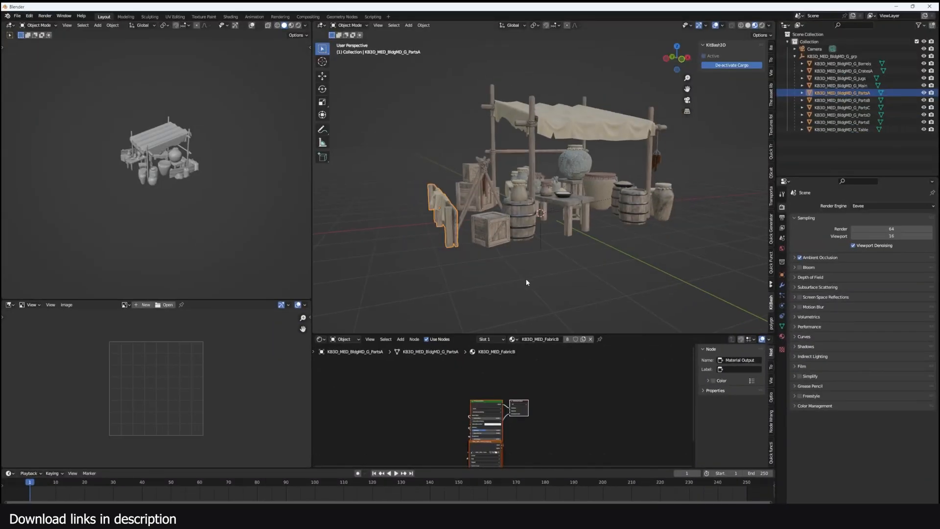
Step: Collapse the Grains Tent group in the Outliner and import the Dark Tower into the scene
click(795, 55)
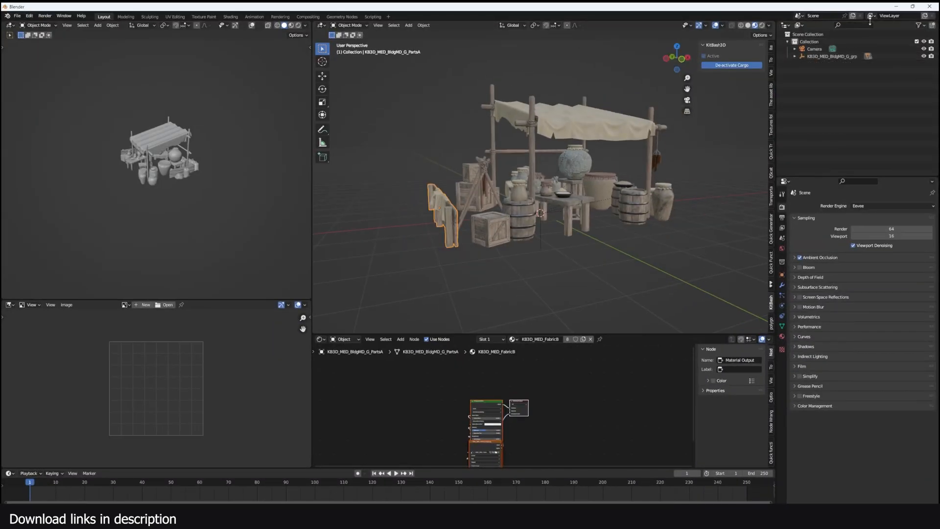
click(730, 65)
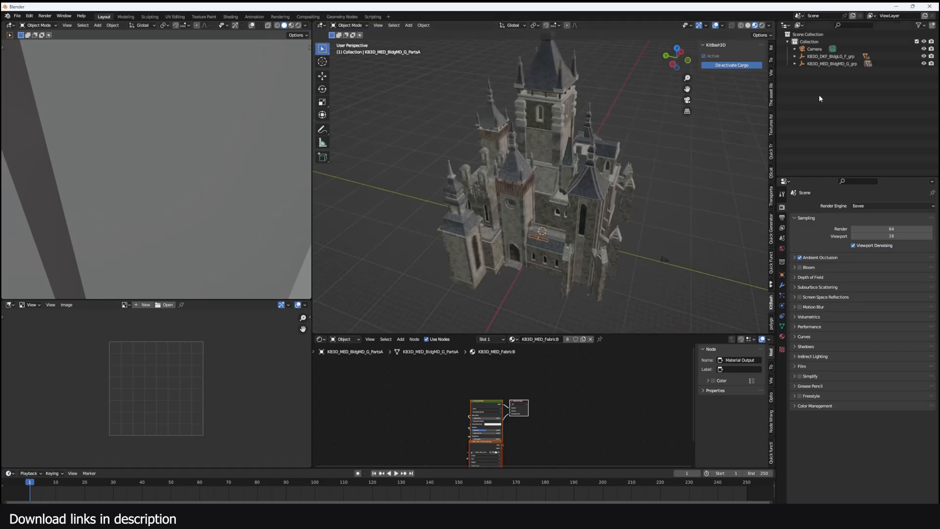
click(831, 56)
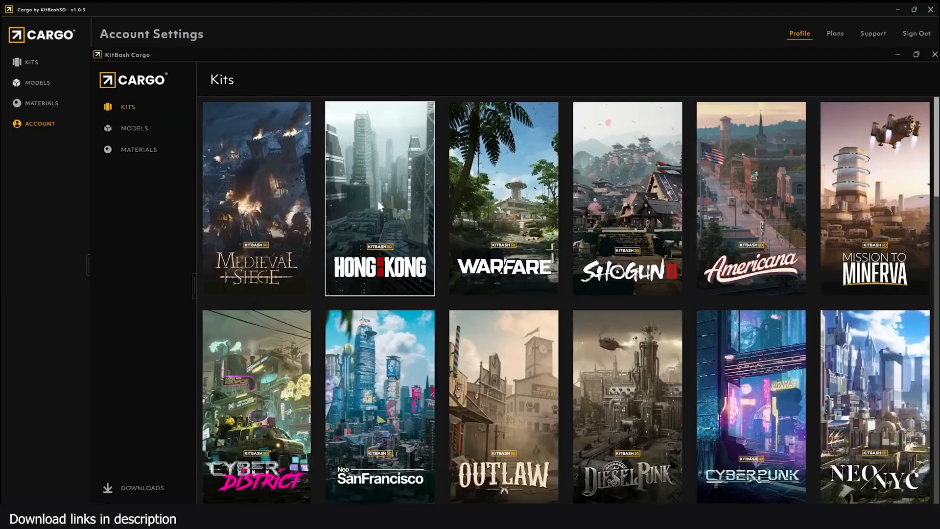
Step: View the Plans page listing Basic at $0, Pro at $65 monthly and Teams
click(627, 405)
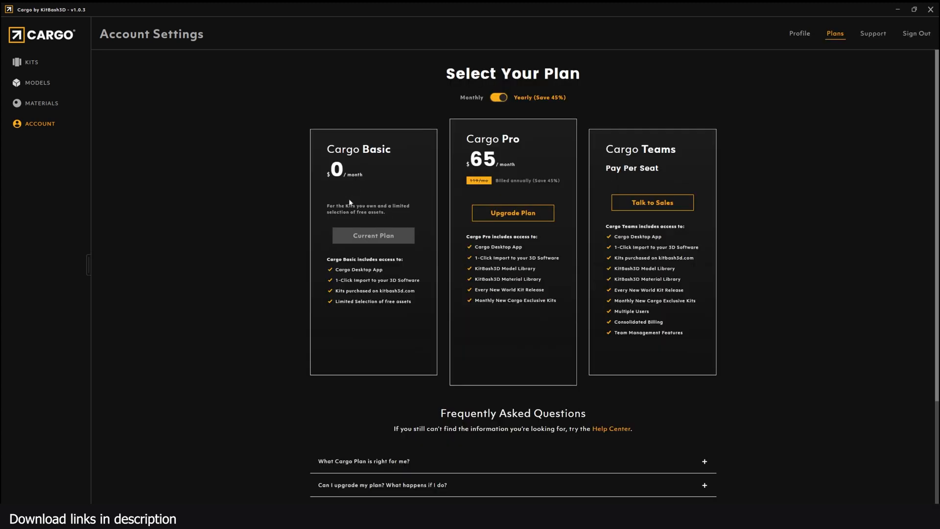
mouse_move(361, 183)
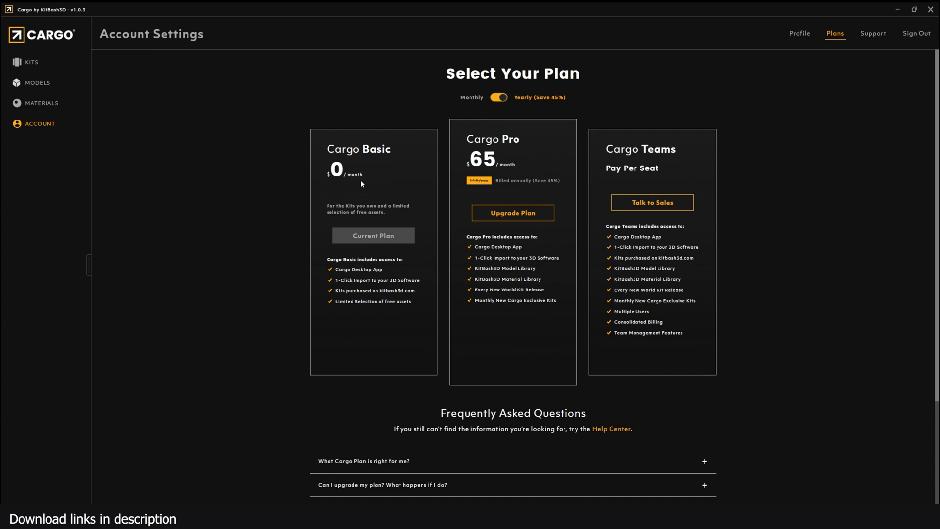
mouse_move(640, 128)
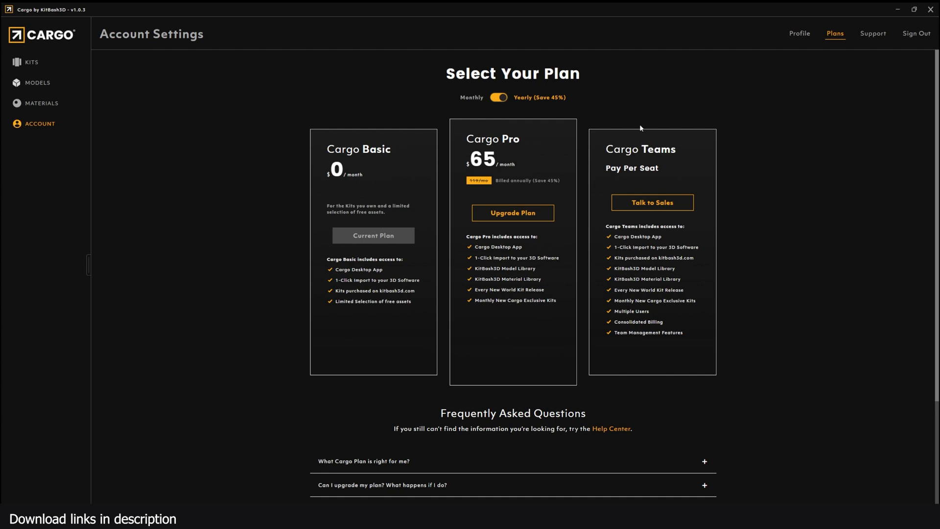
mouse_move(640, 128)
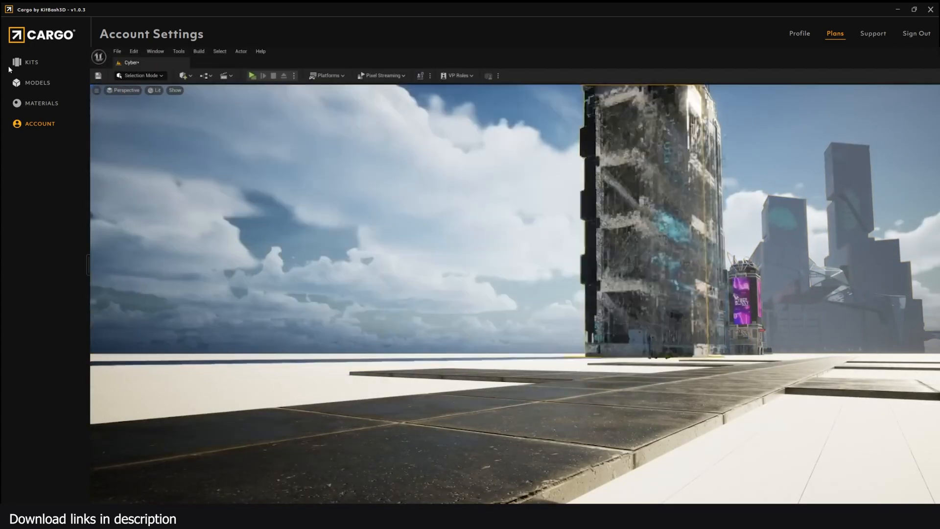
Step: Browse the Kits library, scrolling past Art Nouveau, Neo Shanghai and Every City
click(31, 62)
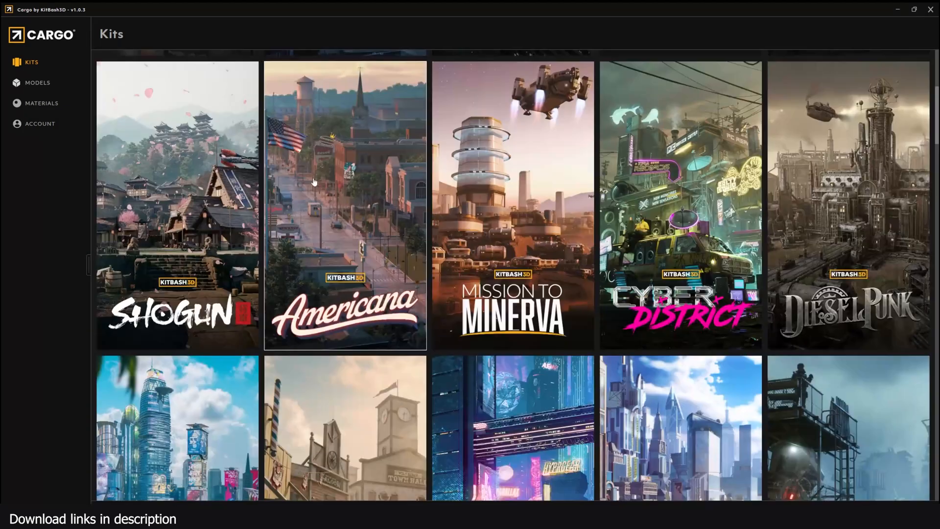
scroll(down, 3)
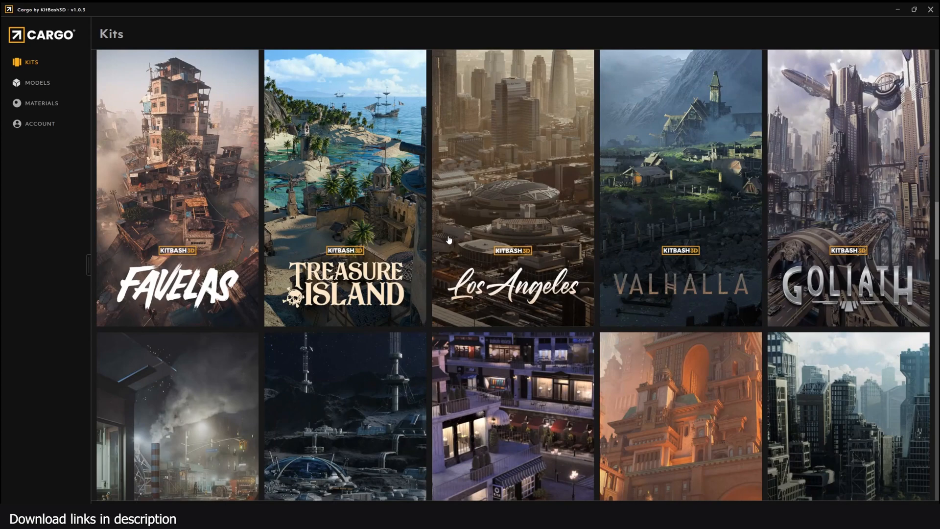
scroll(down, 3)
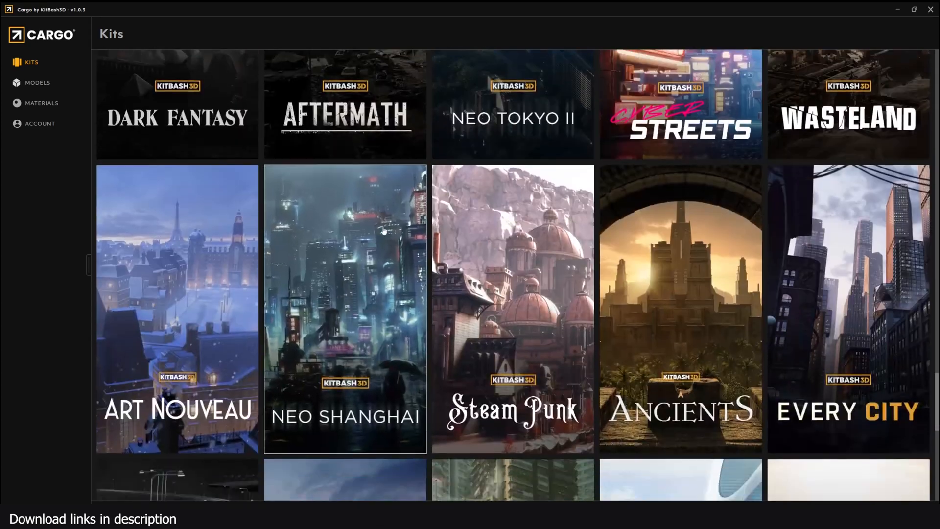